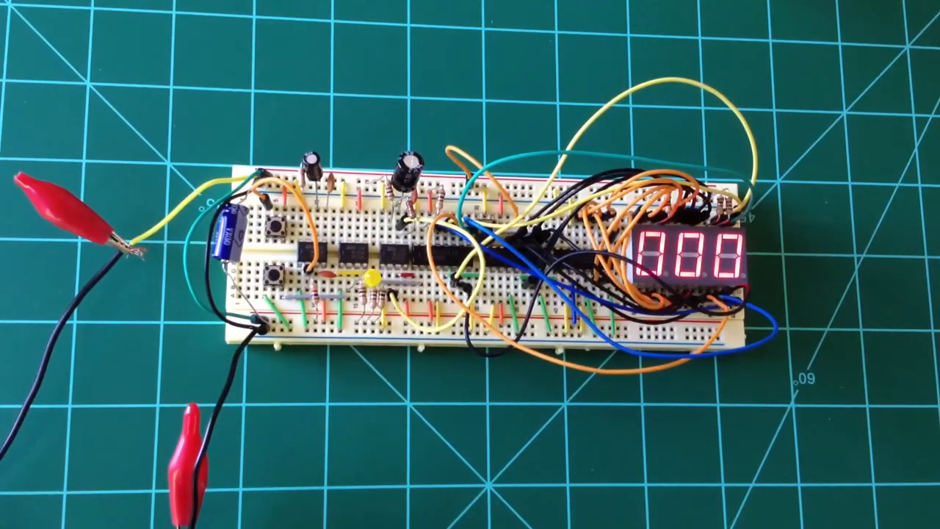
left_click(277, 227)
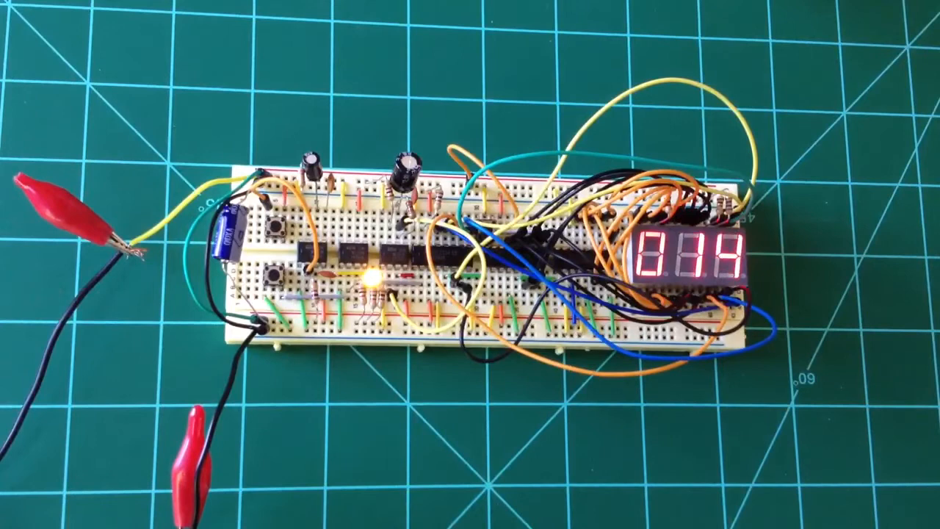
left_click(276, 279)
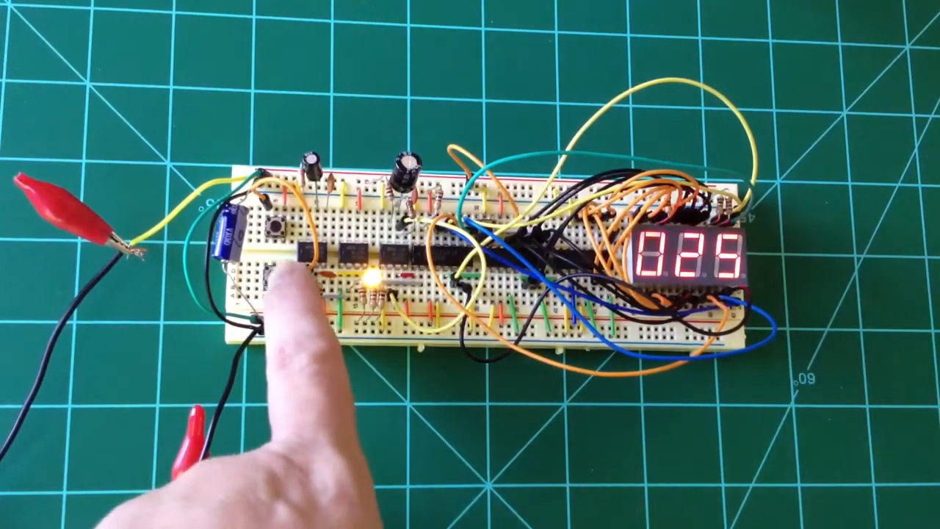